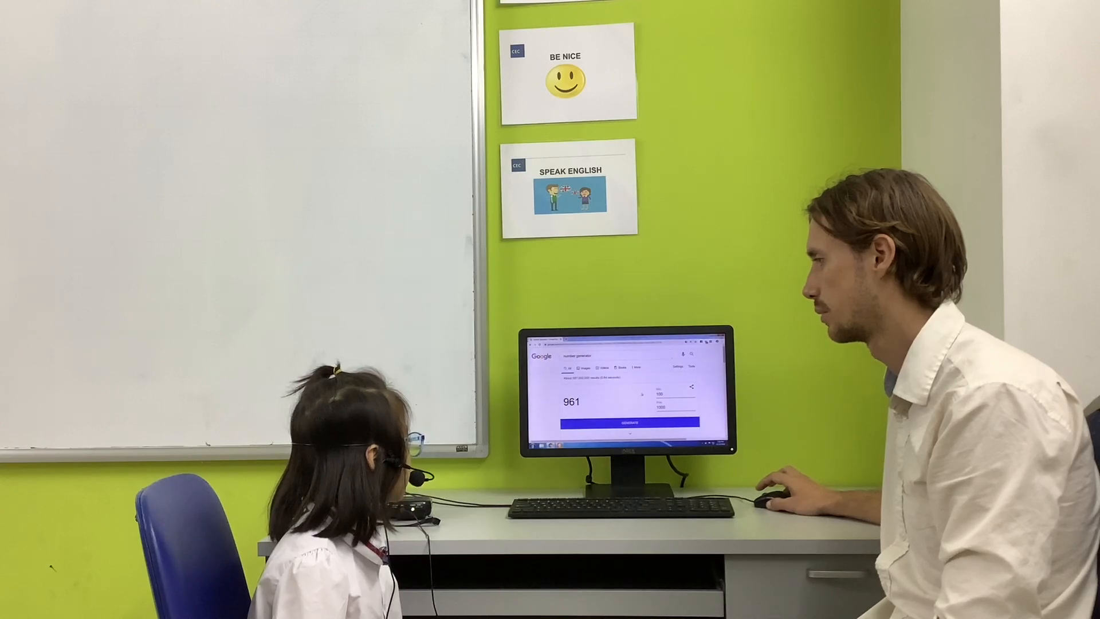
# Generate two new random numbers, 570 then 450, for the child to read aloud.
pyautogui.click(629, 422)
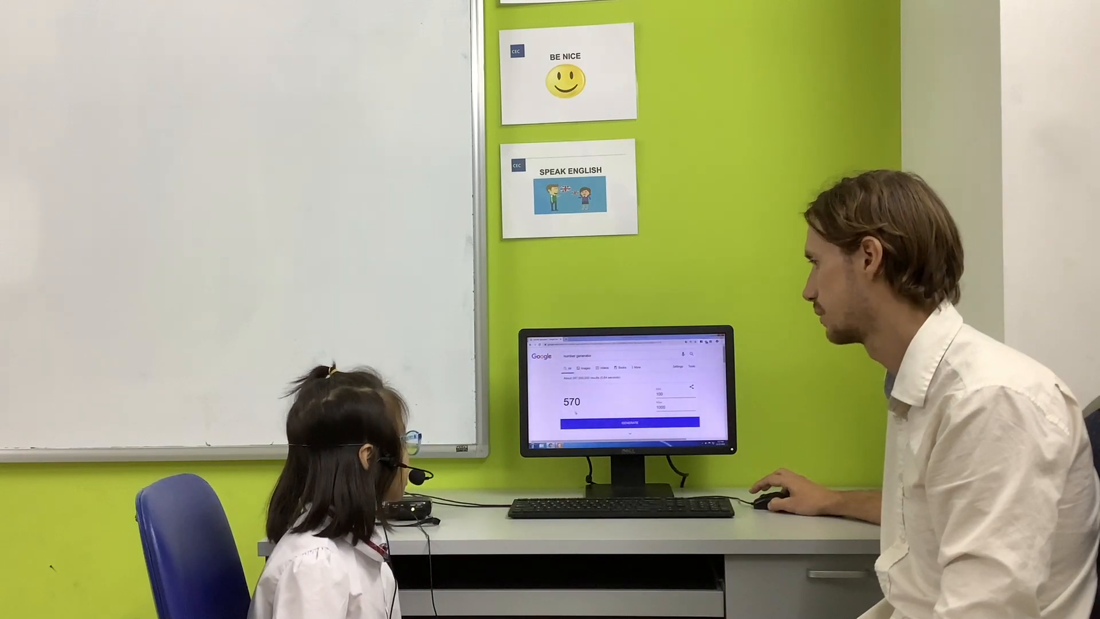
pyautogui.click(629, 422)
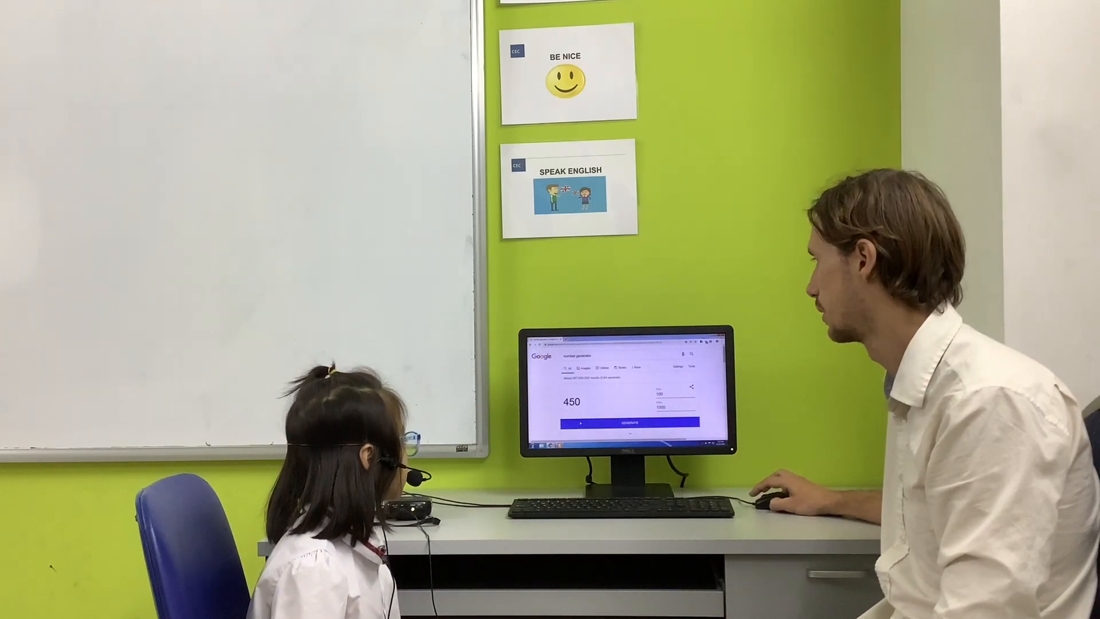